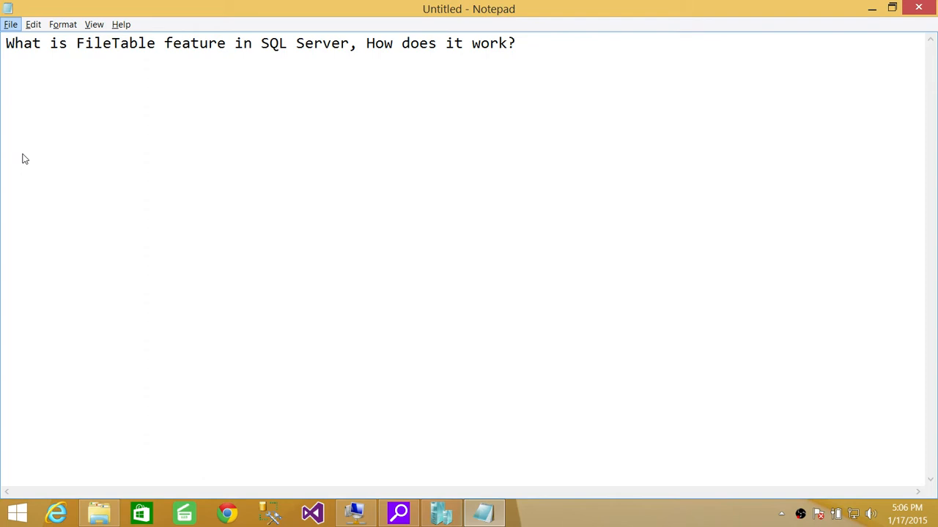
mouse_move(23, 91)
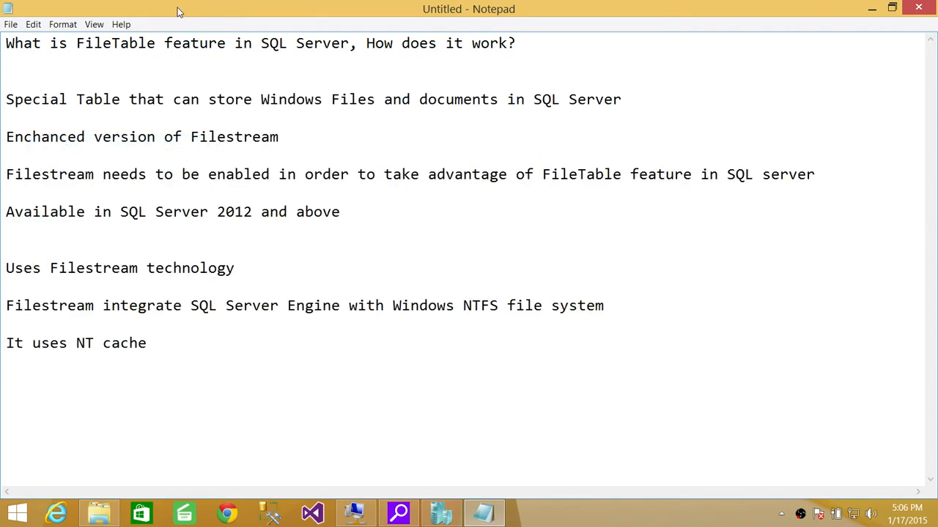
mouse_move(630, 373)
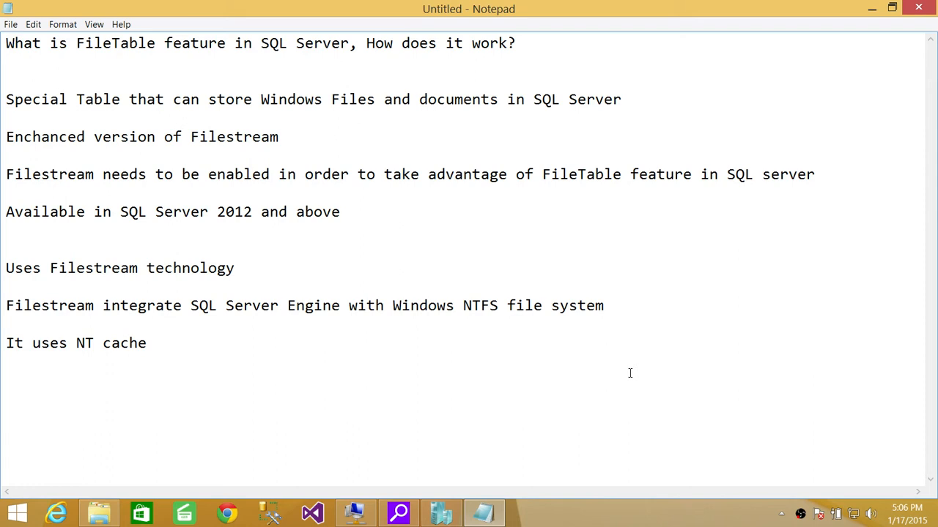
mouse_move(652, 469)
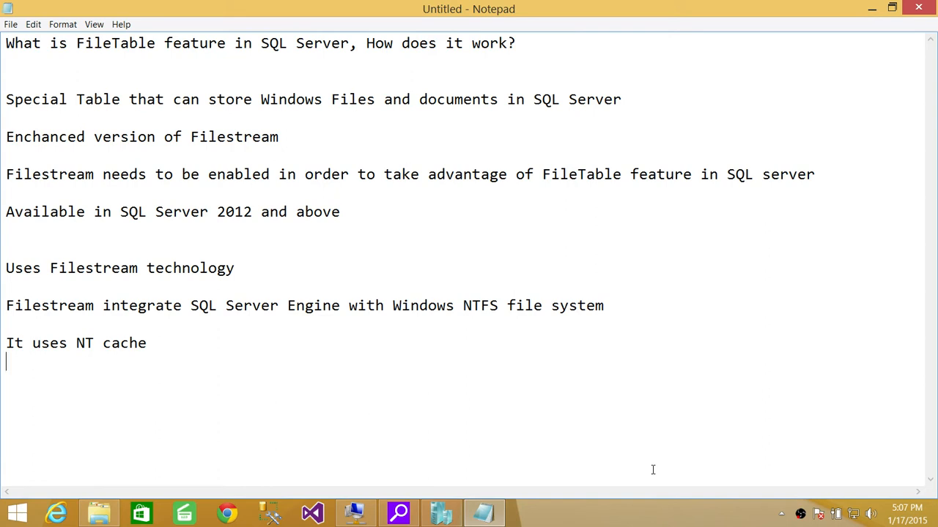
mouse_move(328, 258)
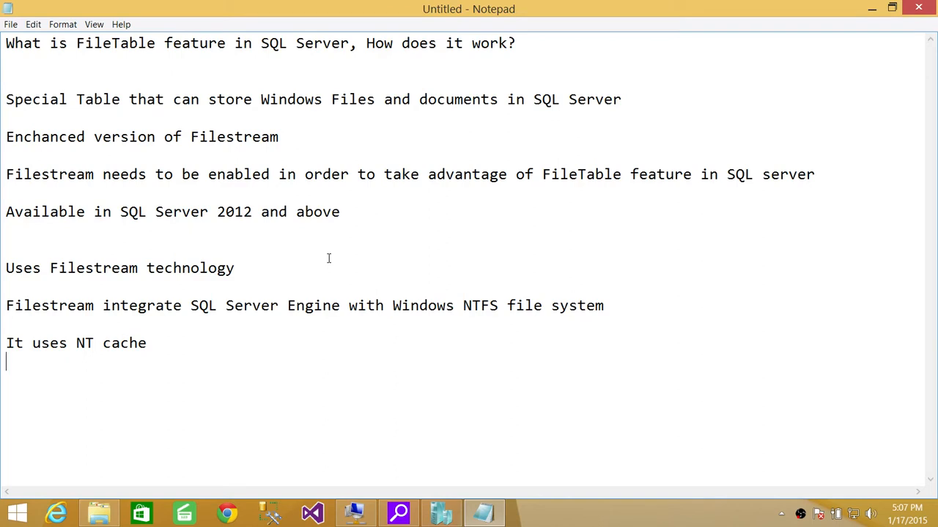
mouse_move(102, 221)
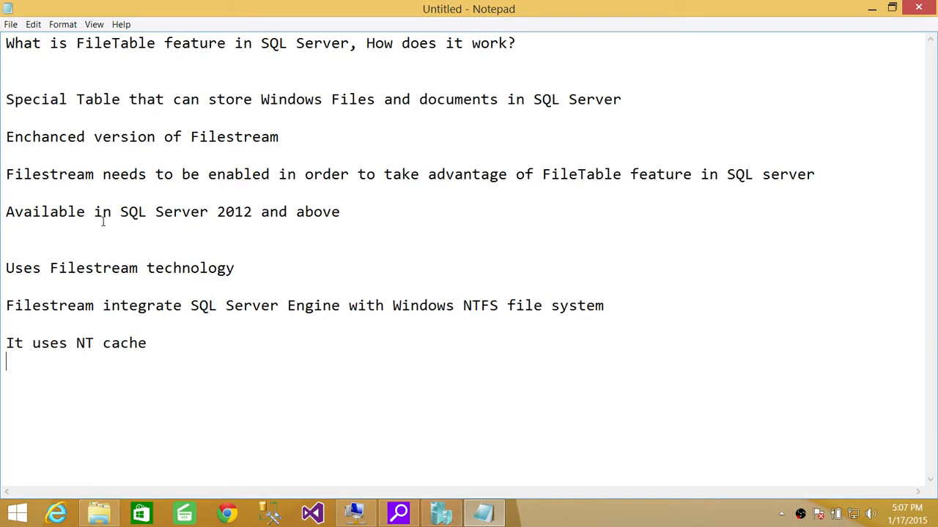
mouse_move(412, 186)
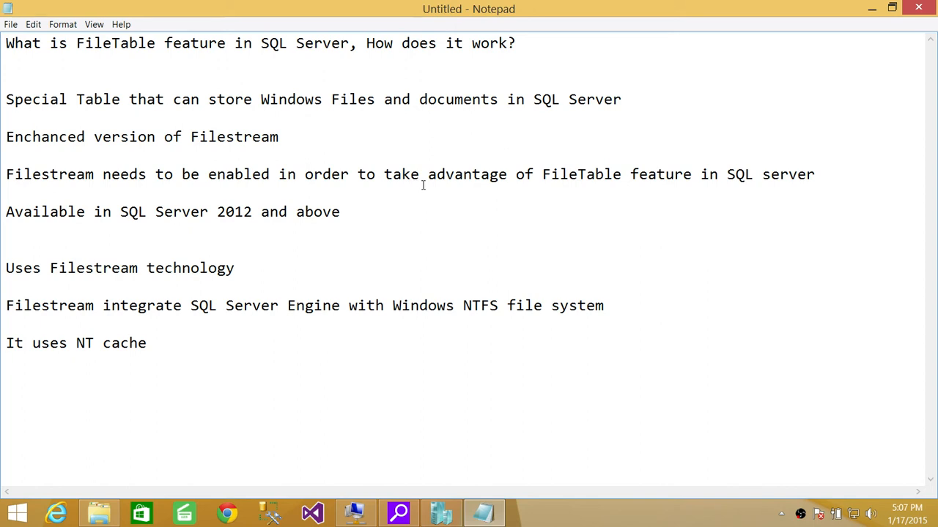
mouse_move(385, 182)
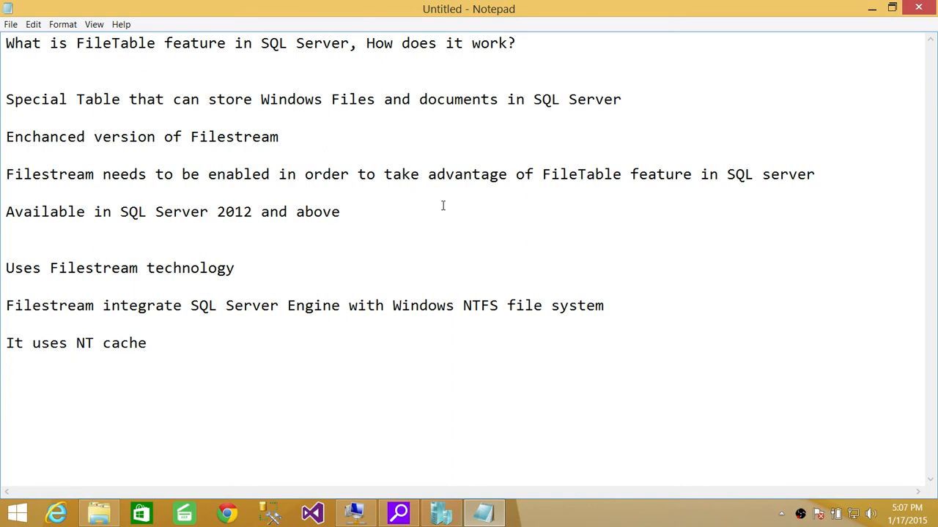
key("Enter")
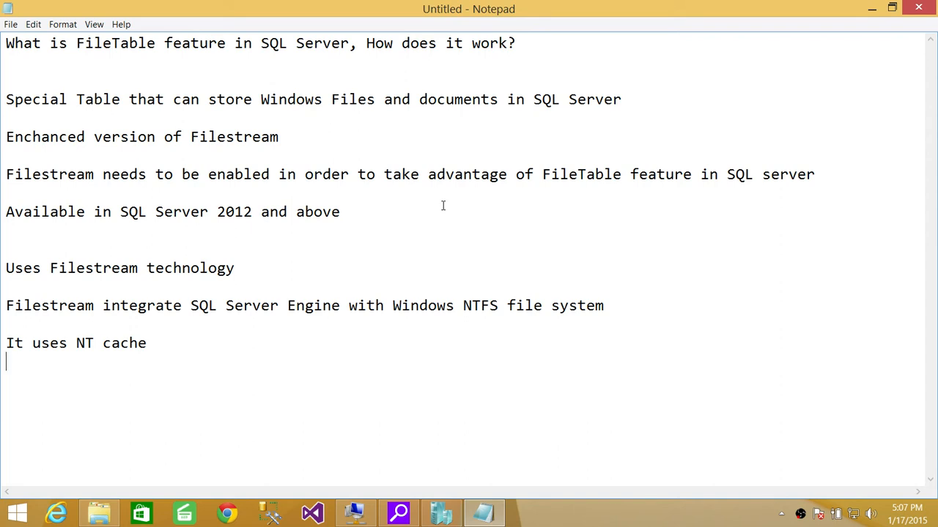
mouse_move(374, 106)
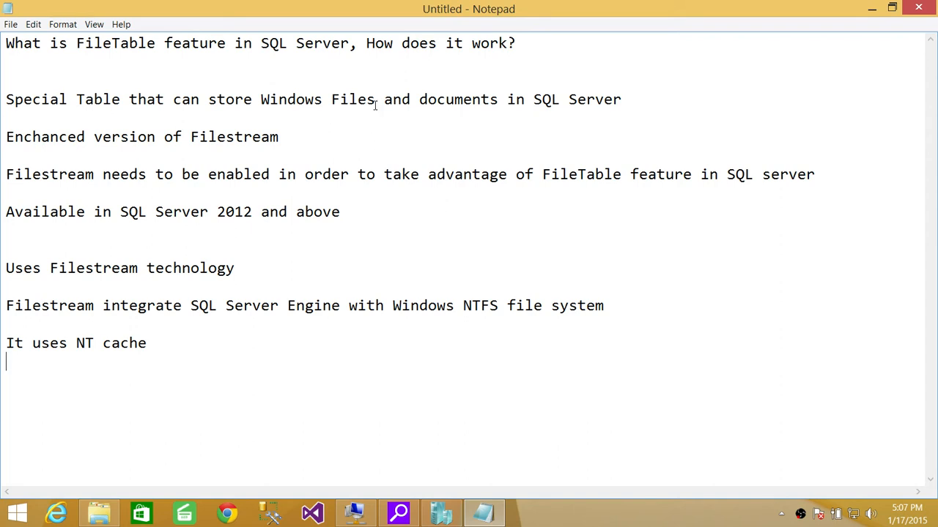
mouse_move(636, 111)
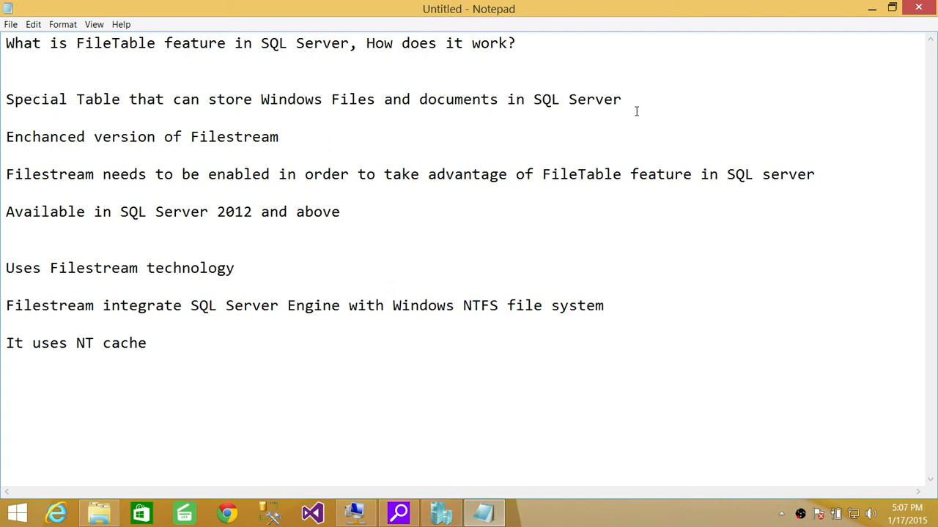
mouse_move(688, 94)
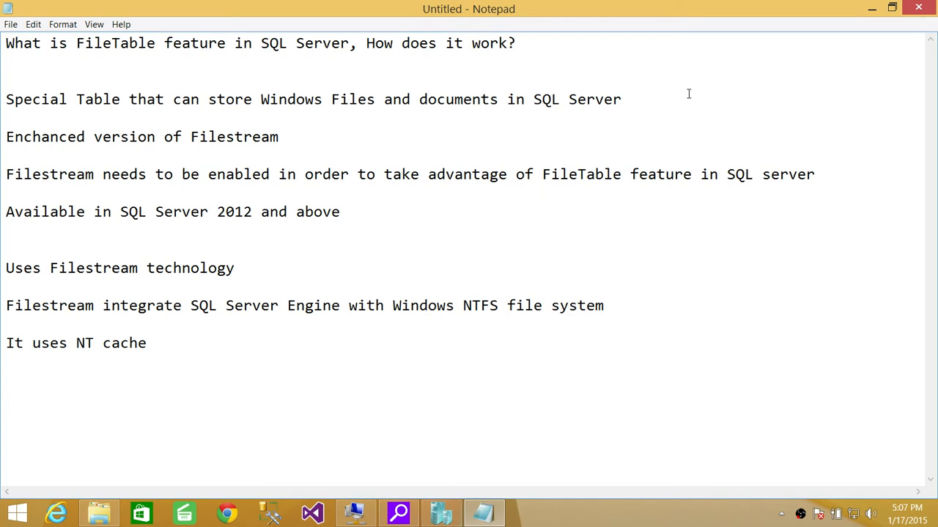
mouse_move(388, 122)
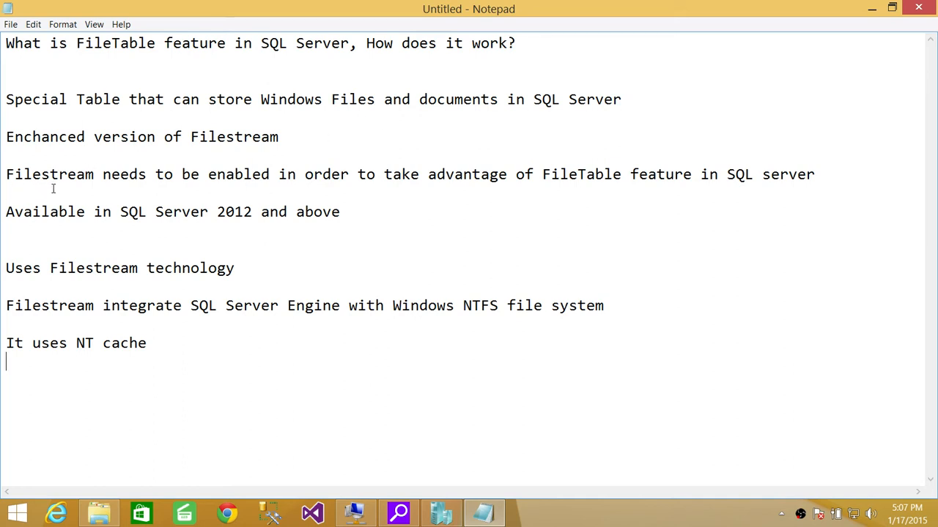
mouse_move(79, 180)
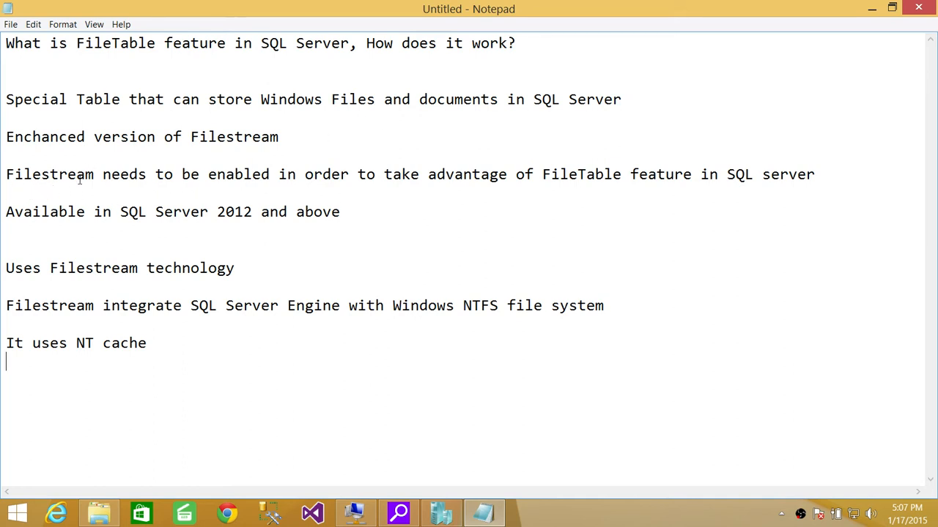
mouse_move(608, 203)
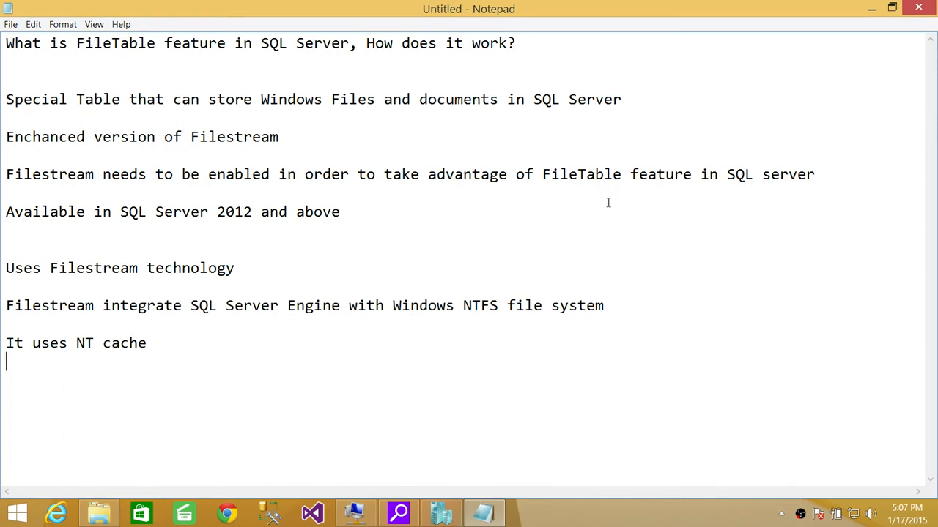
mouse_move(403, 229)
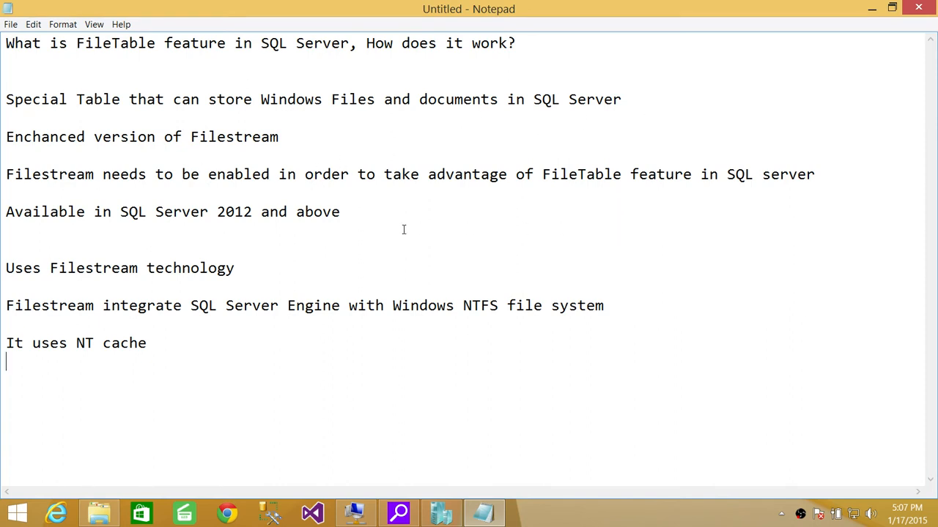
mouse_move(472, 255)
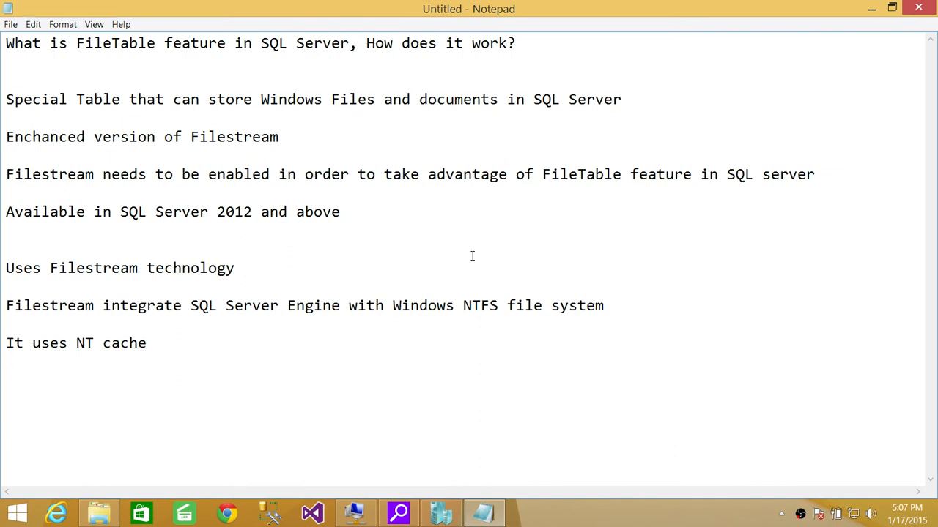
mouse_move(447, 96)
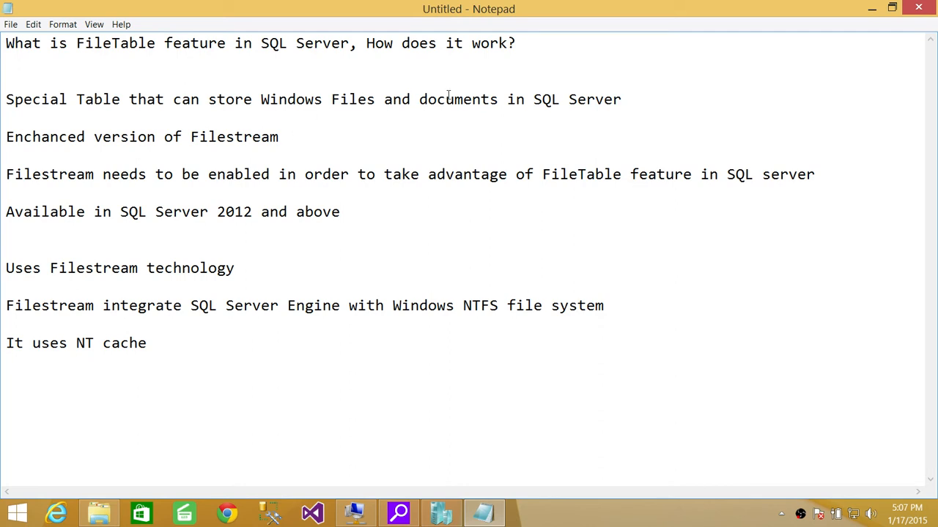
mouse_move(516, 198)
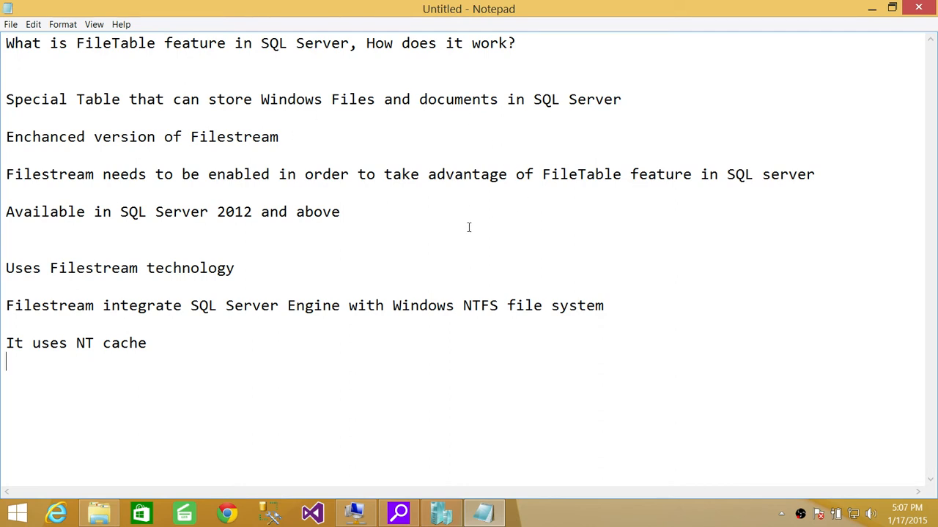
mouse_move(456, 271)
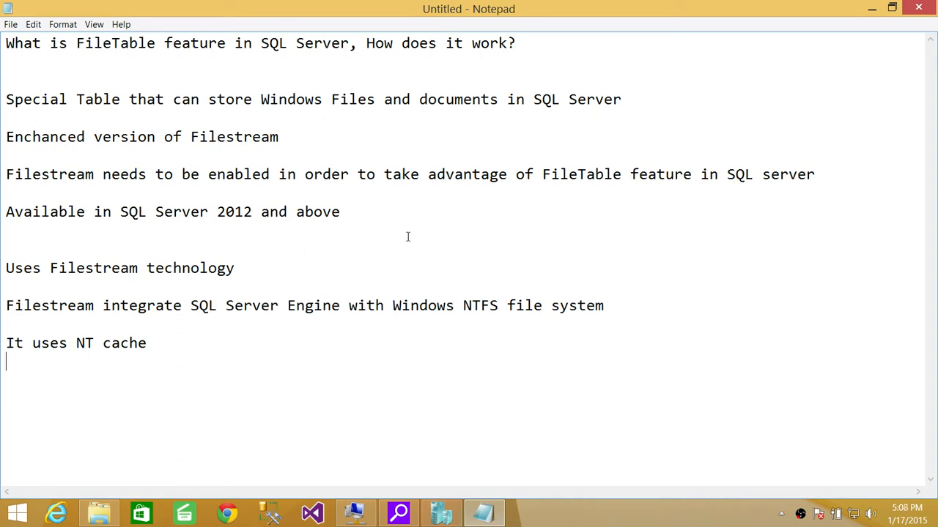
mouse_move(381, 104)
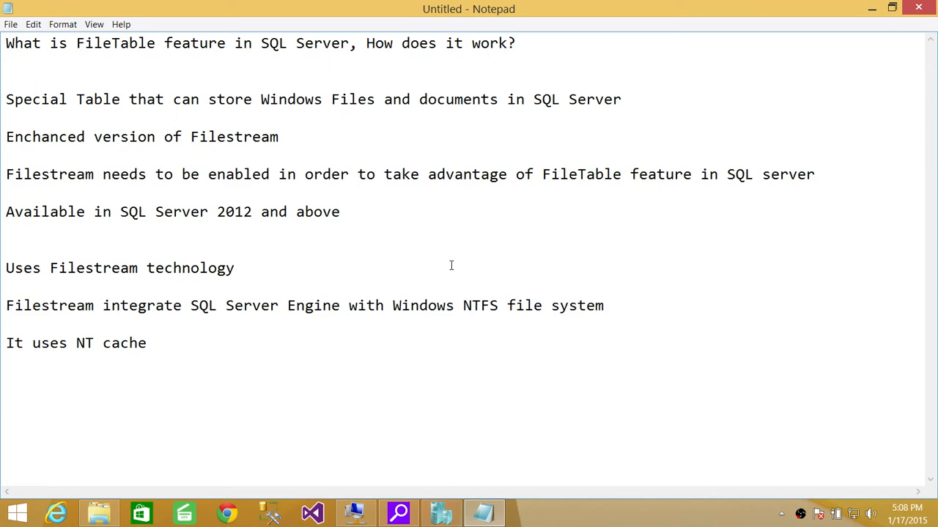
mouse_move(424, 331)
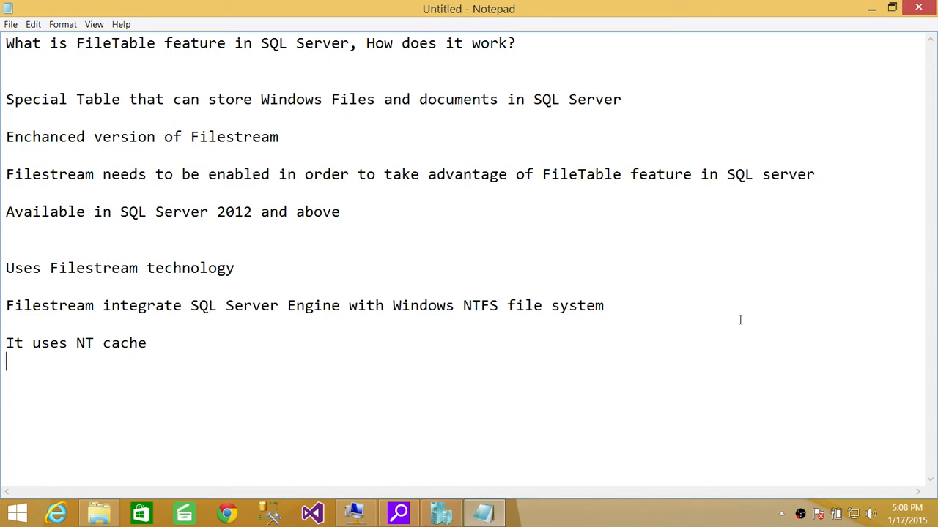
mouse_move(439, 231)
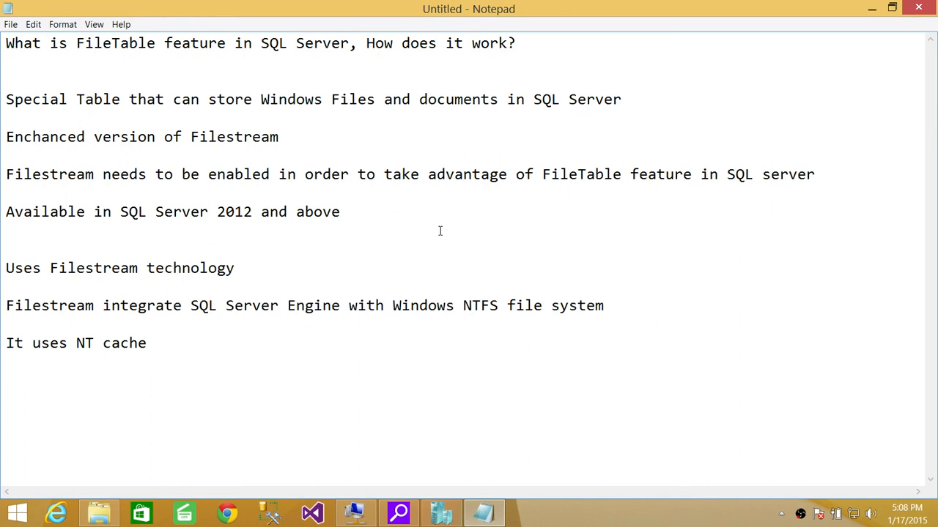
key("Enter")
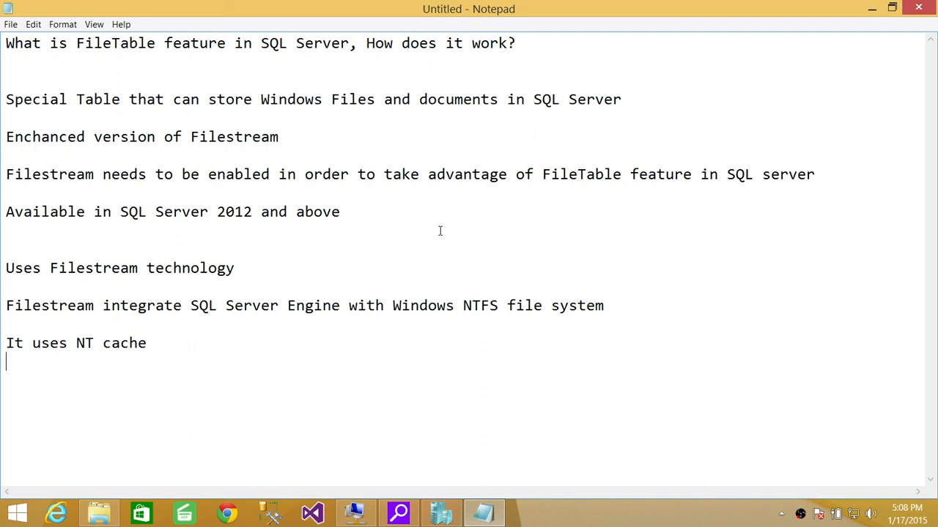
mouse_move(296, 269)
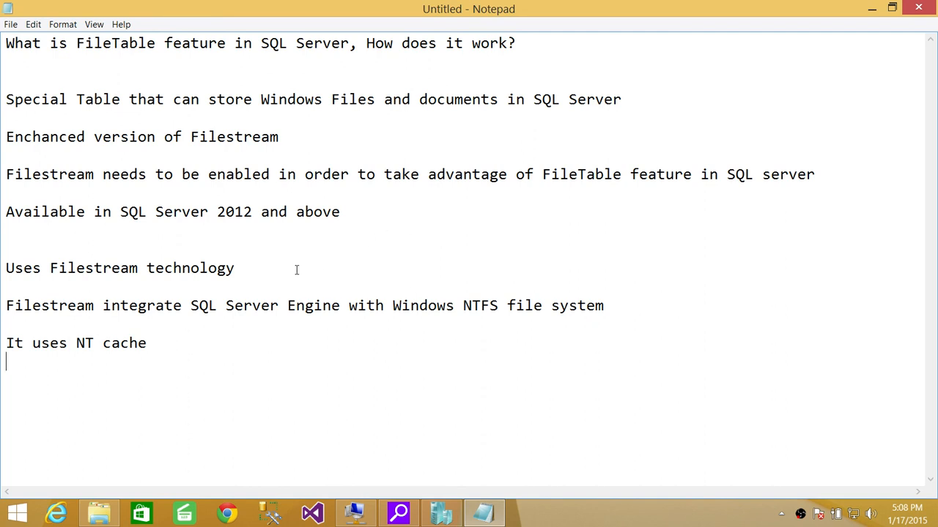
mouse_move(188, 375)
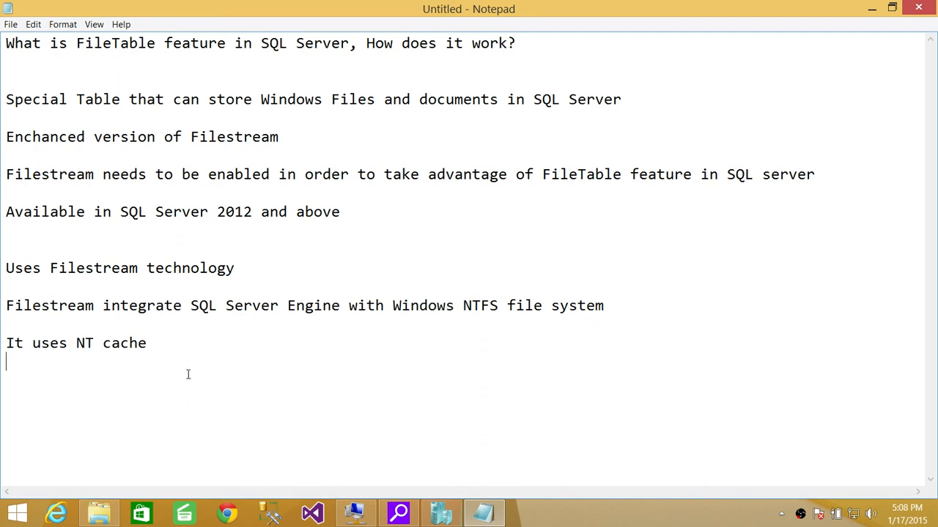